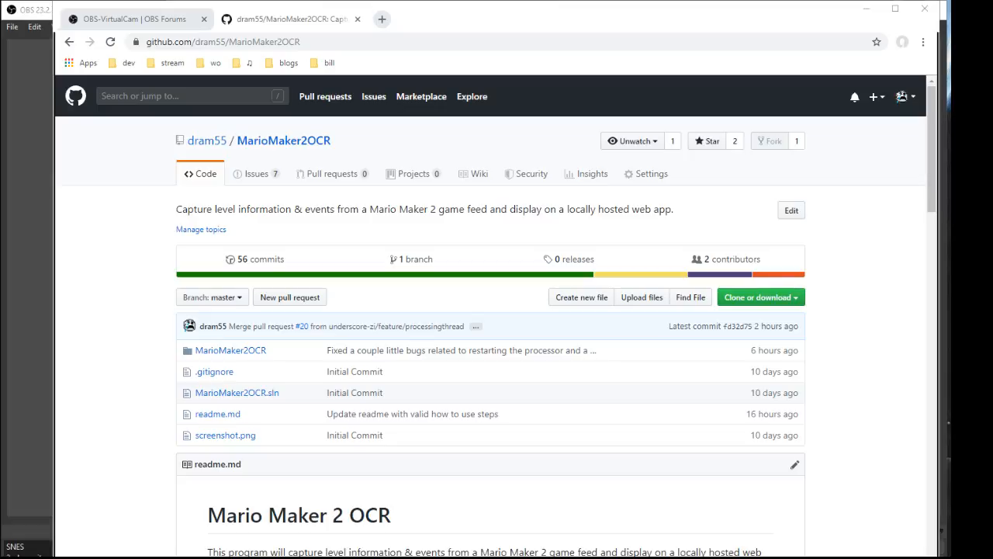
mouse_move(258, 149)
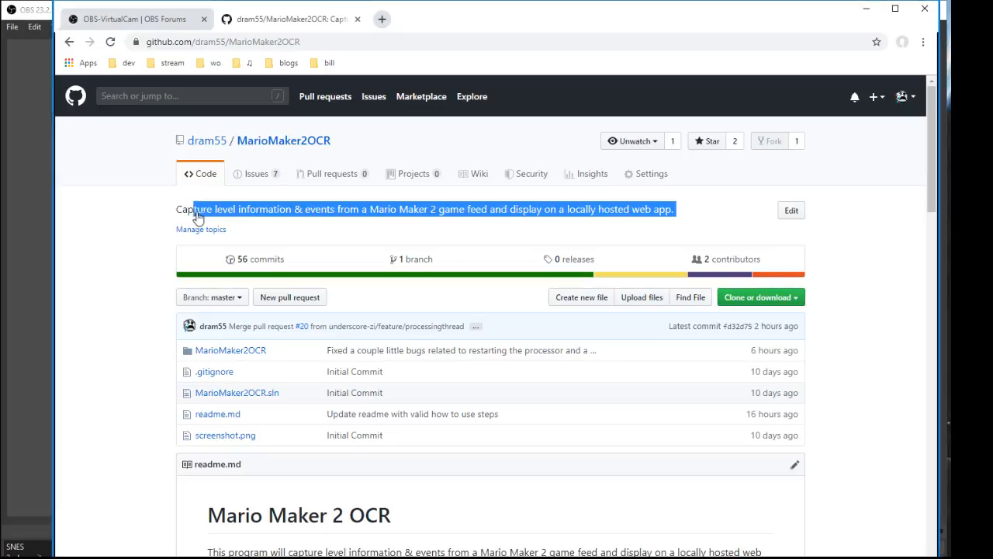
Switch to the OBS Forums tab showing the OBS-VirtualCam 2.0.2 resource page
click(272, 218)
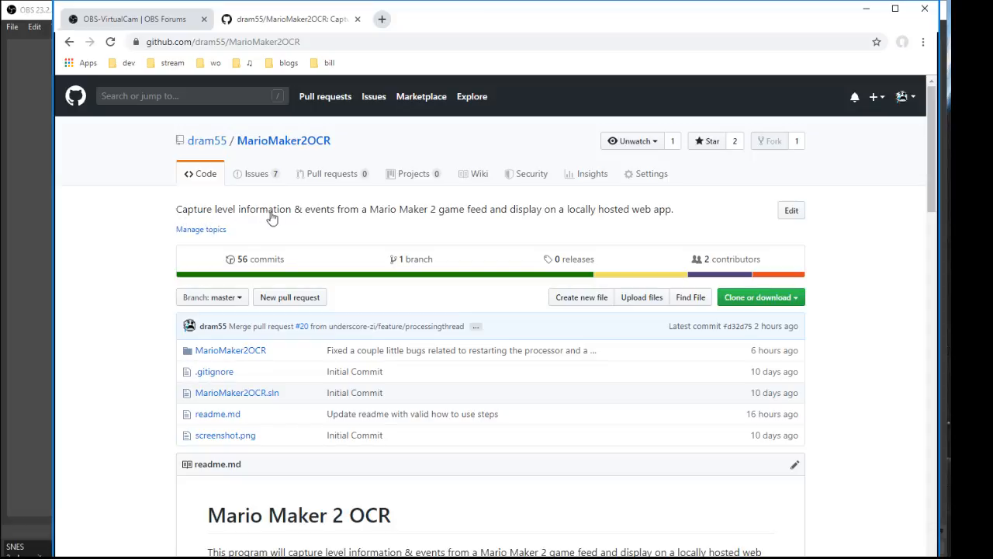
mouse_move(629, 217)
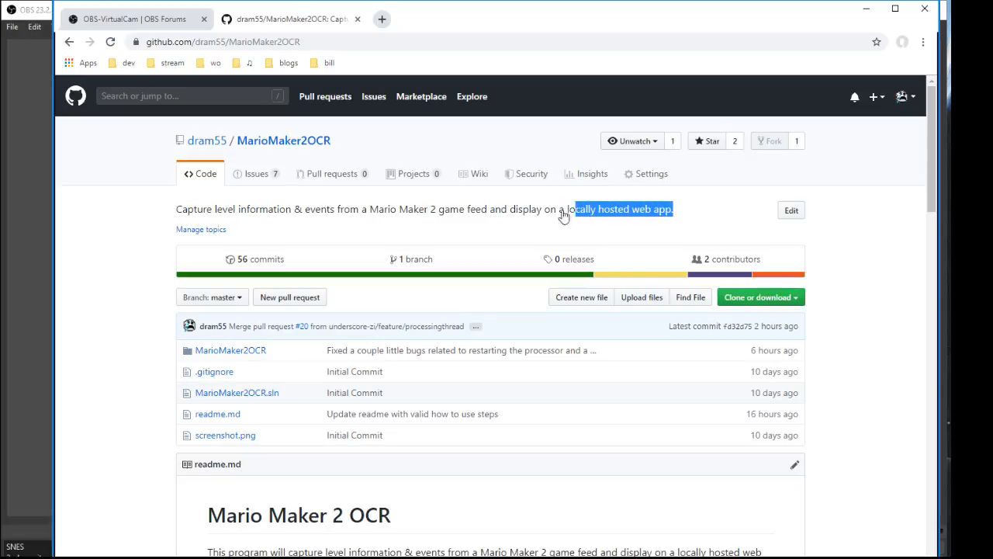
click(127, 19)
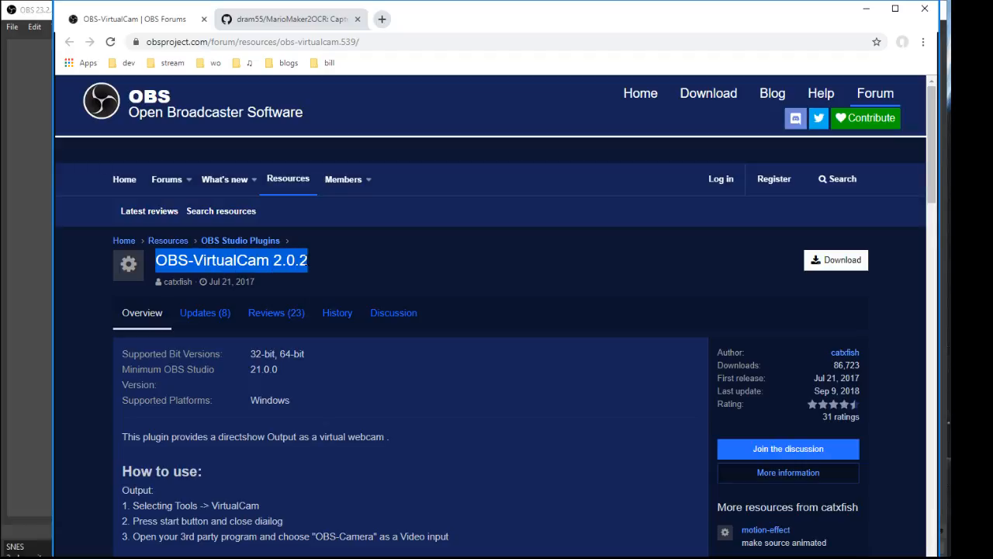
mouse_move(313, 264)
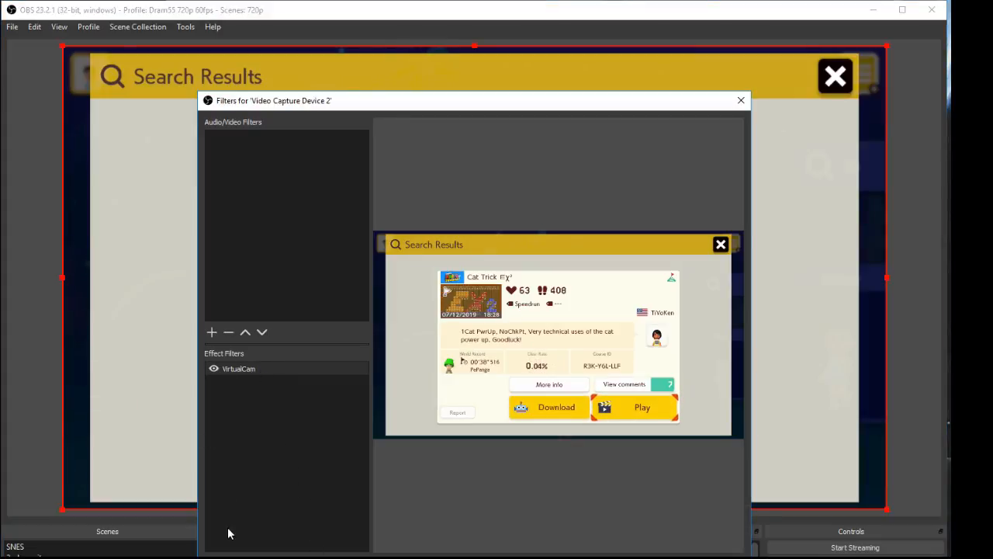
Add a VirtualCam filter to Video Capture Device 2 targeting OBS-Camera and start its output
click(211, 332)
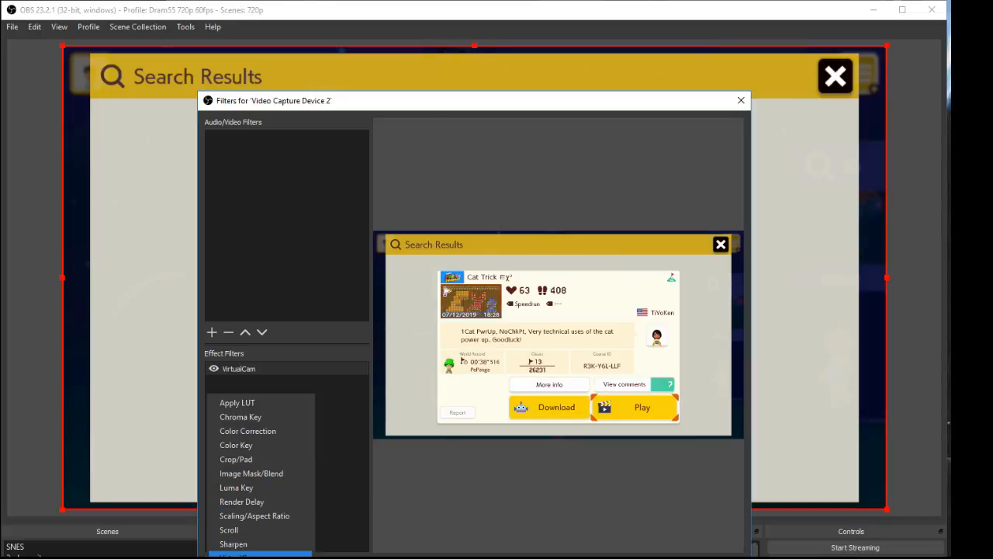
click(239, 369)
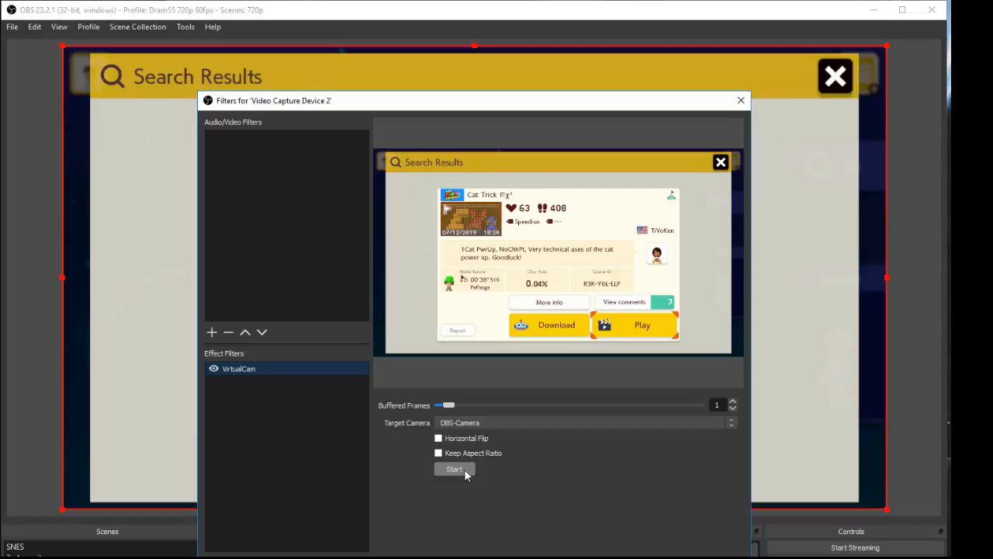
click(453, 469)
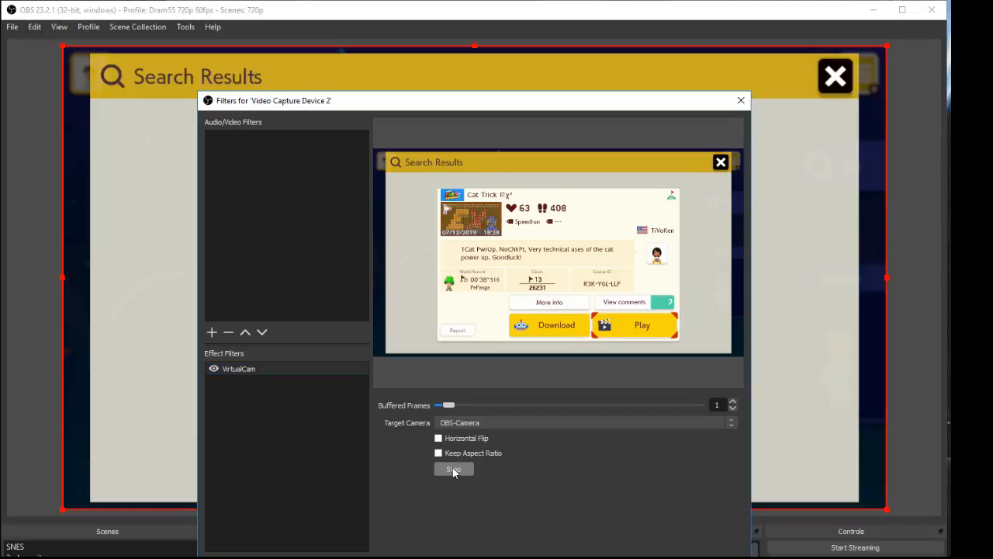
click(453, 469)
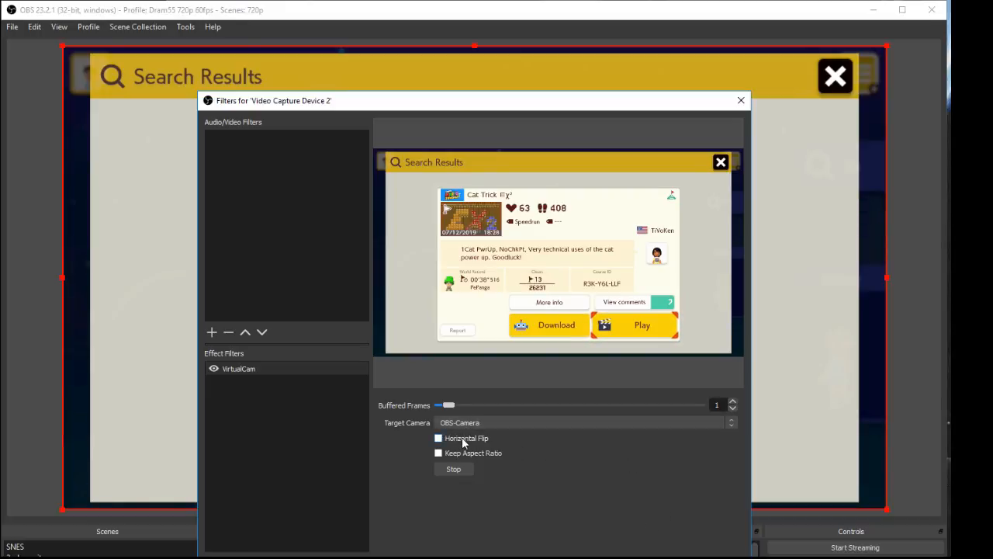
mouse_move(674, 515)
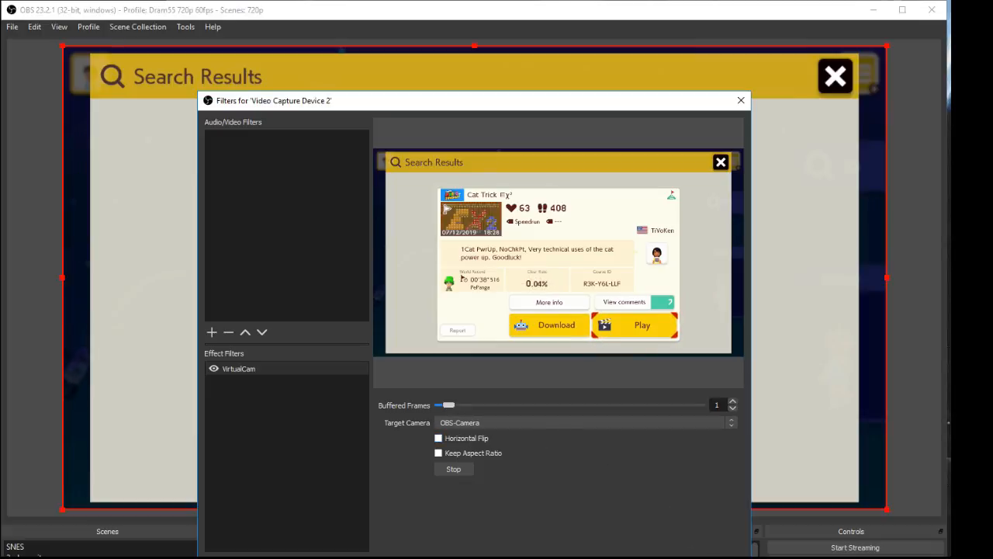
click(741, 100)
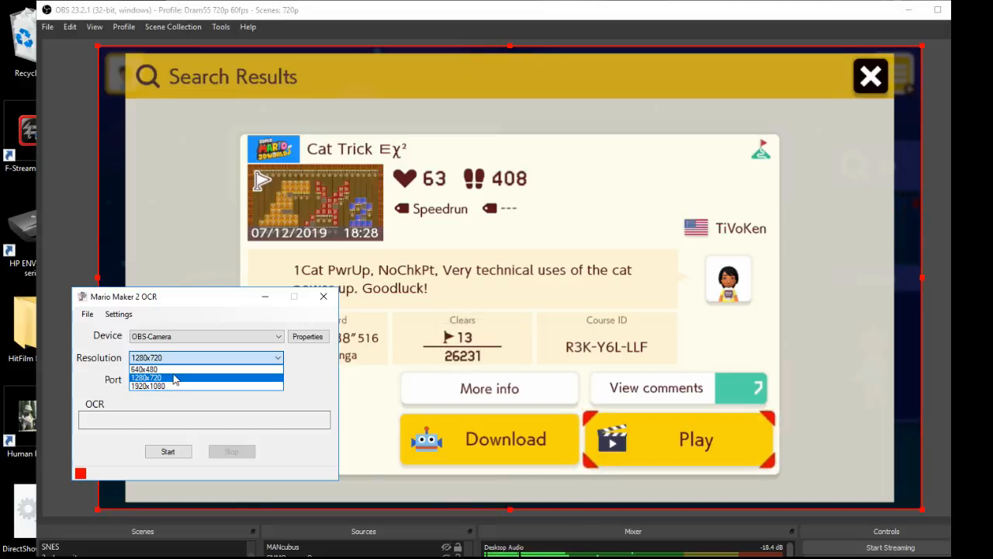
mouse_move(176, 373)
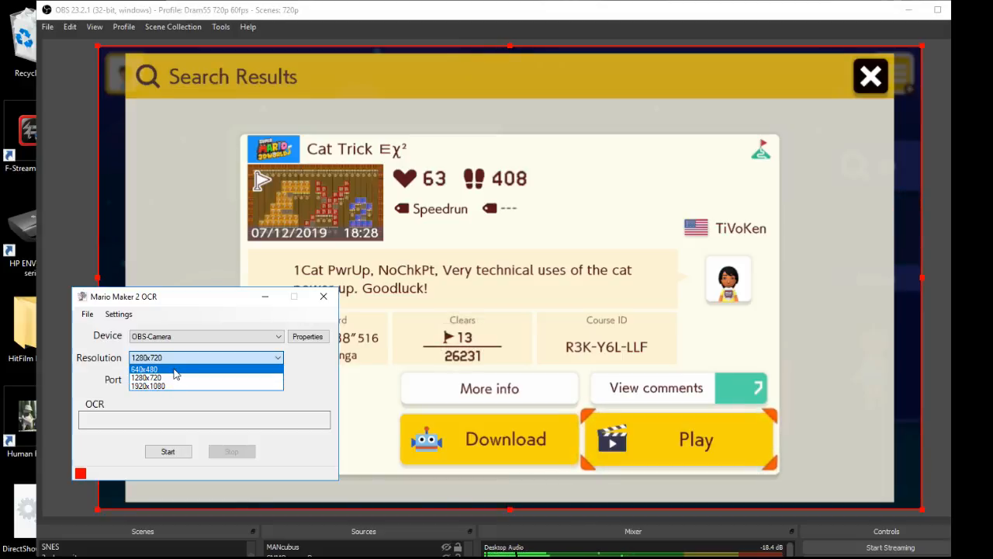
Capture OBS Camera at 640x480 on port 3000, start reading, and open localhost:3000 in the browser
click(168, 369)
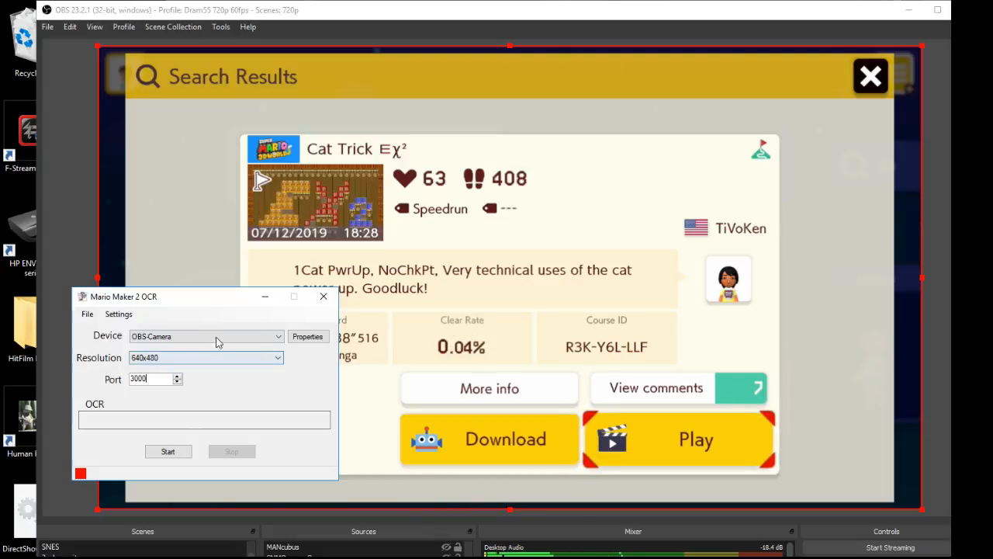
click(276, 335)
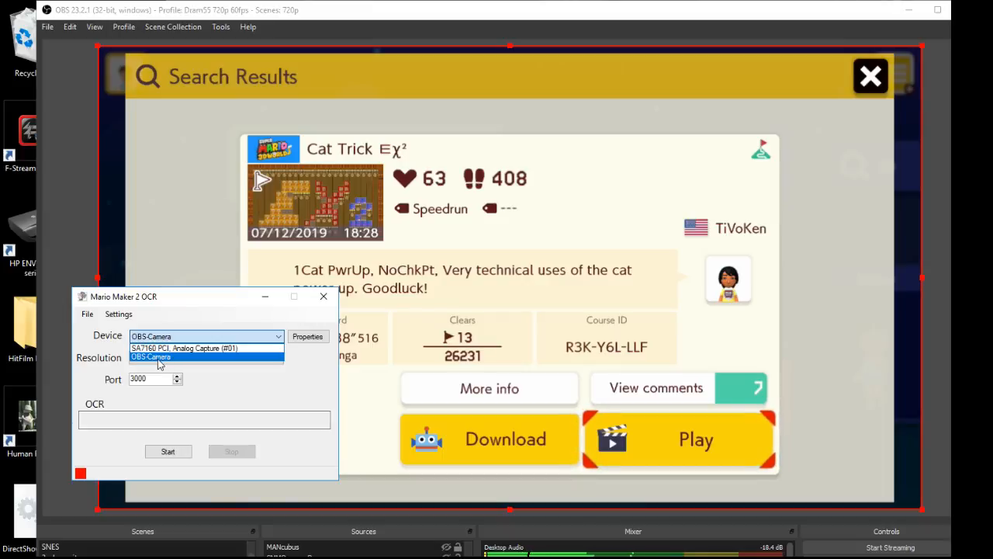
click(158, 357)
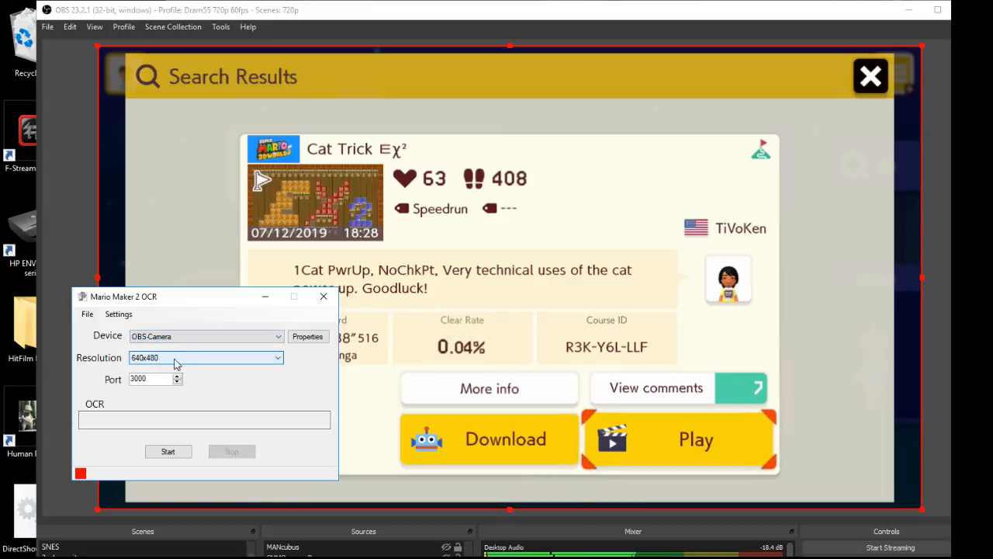
click(167, 452)
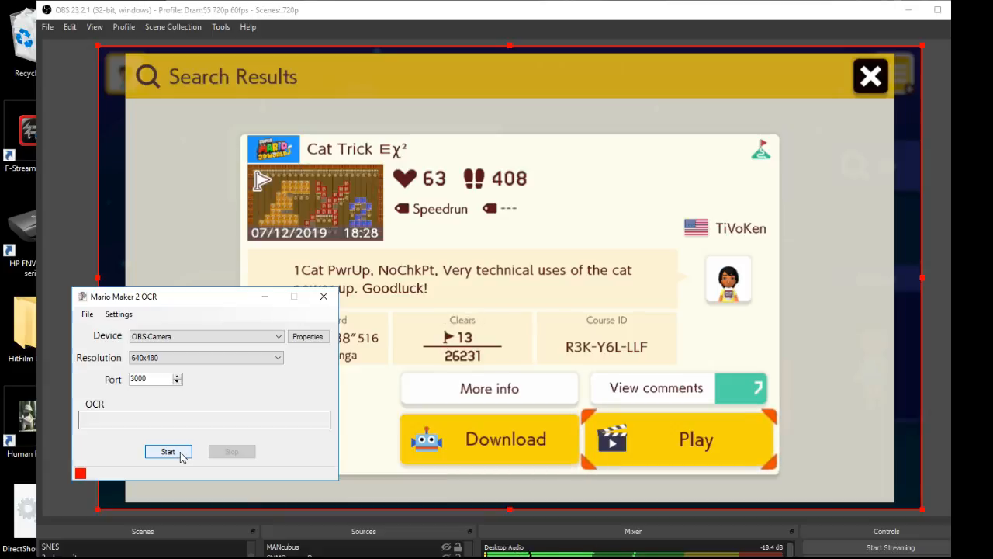
click(167, 451)
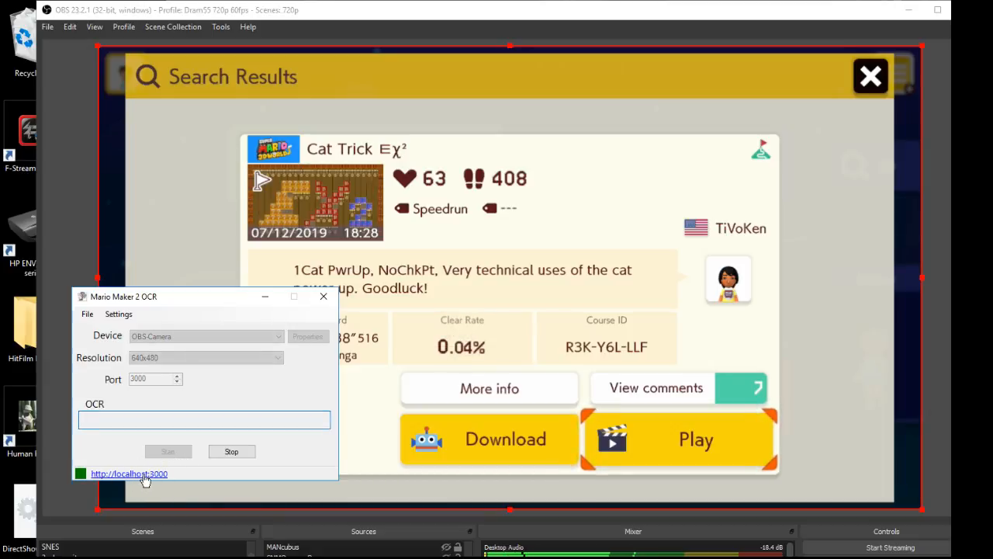
click(129, 473)
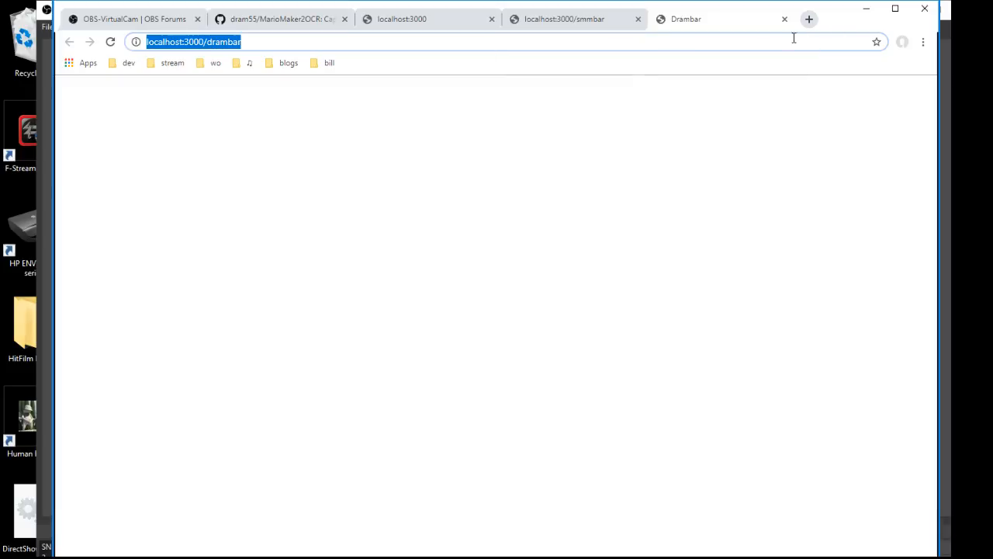
mouse_move(336, 174)
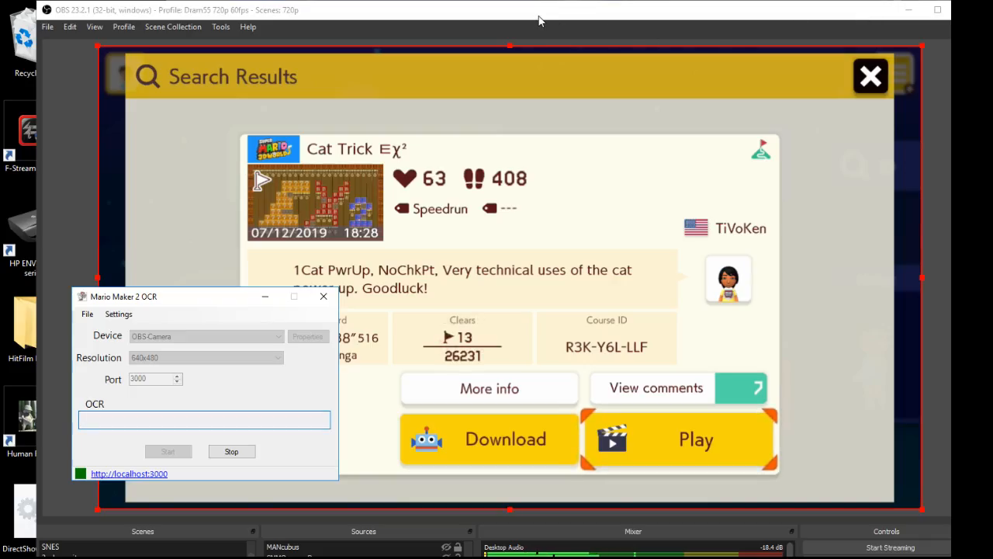
Confirm the dramBar source URL localhost:3000/drambar and enable Refresh browser when scene becomes active
click(323, 295)
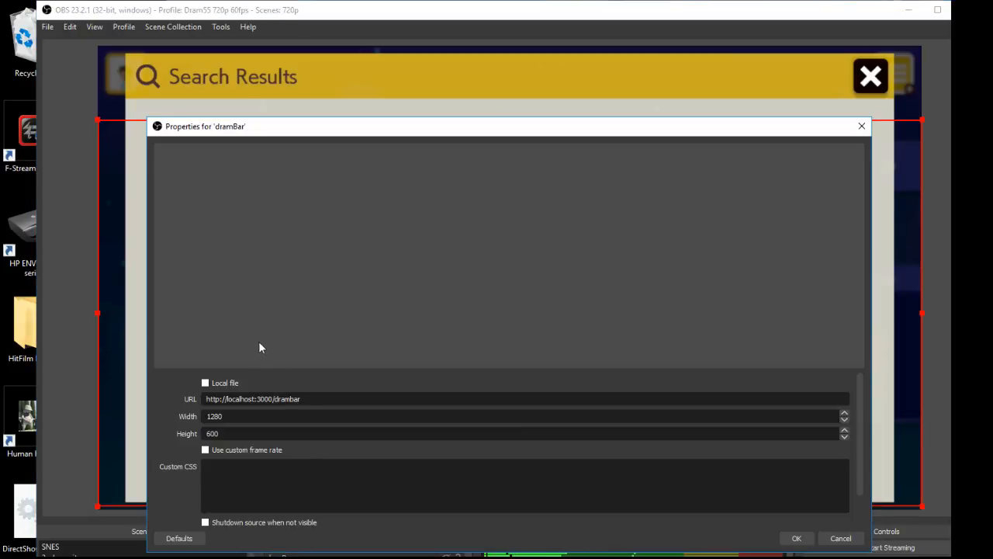
double_click(292, 399)
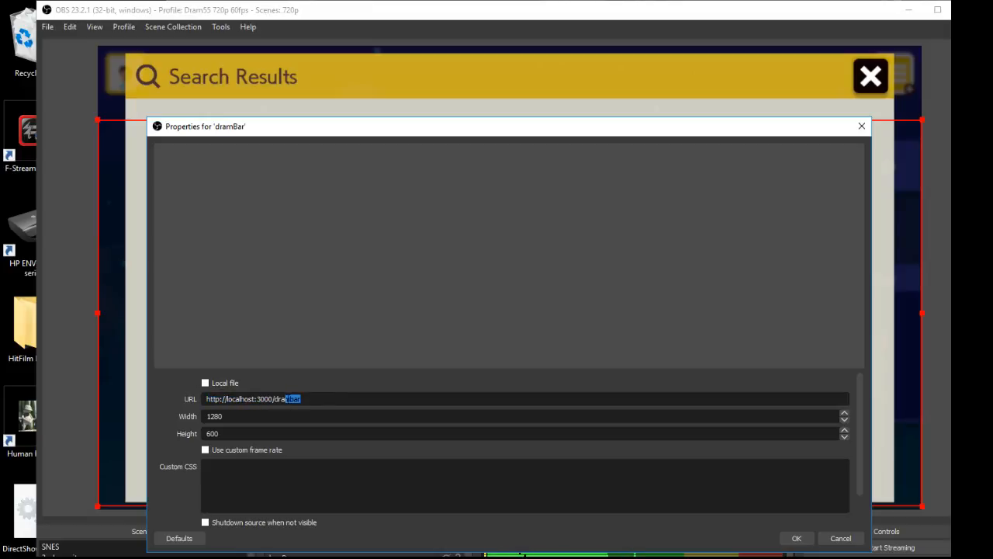
triple_click(253, 397)
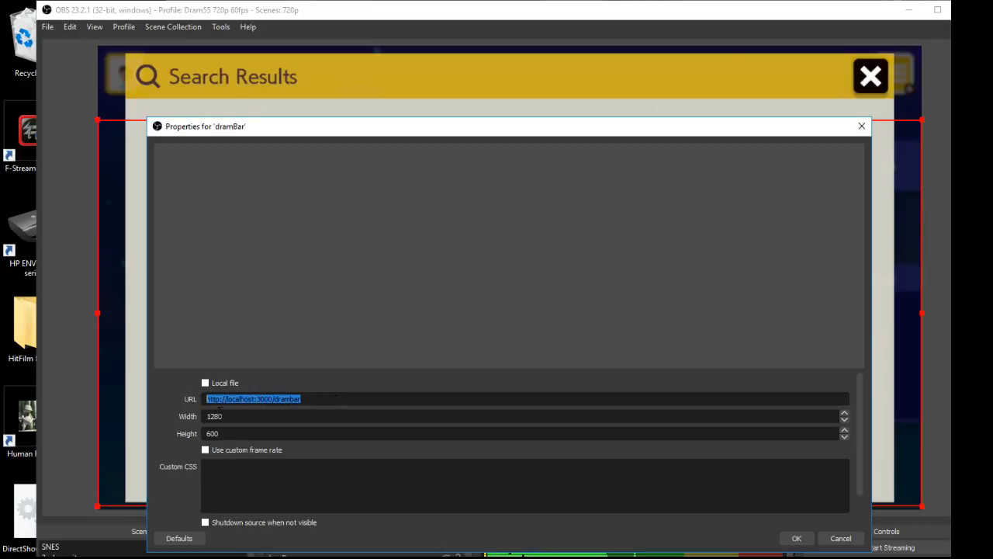
mouse_move(261, 457)
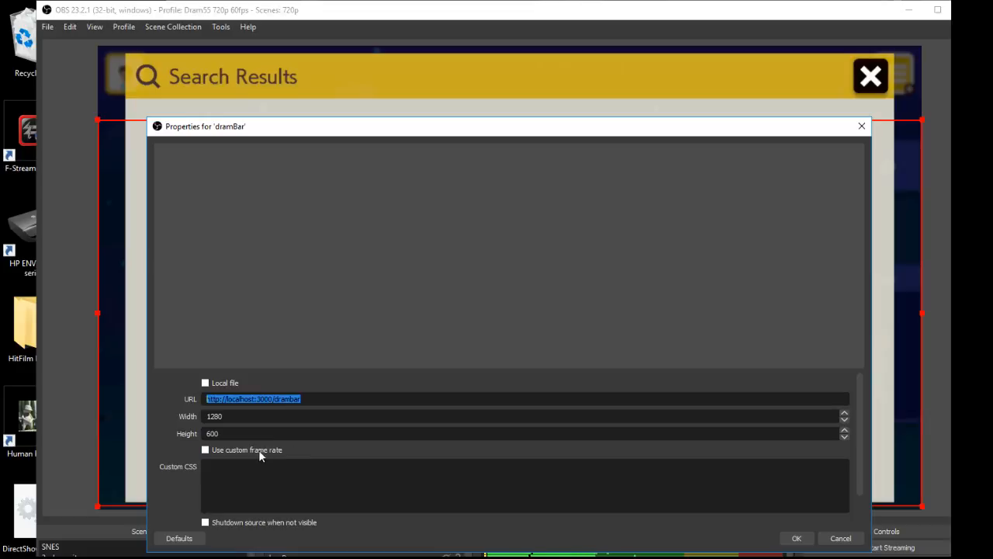
scroll(down, 3)
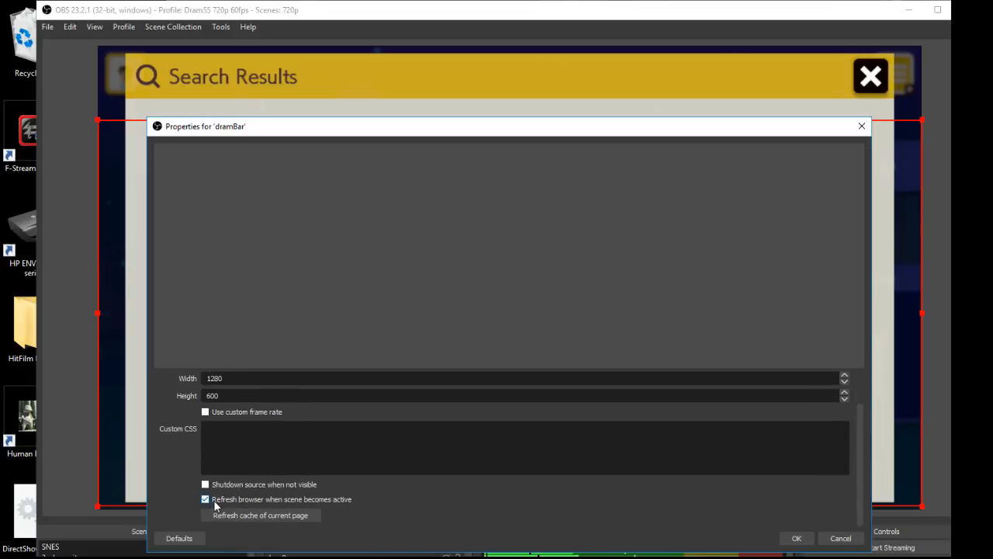
mouse_move(267, 512)
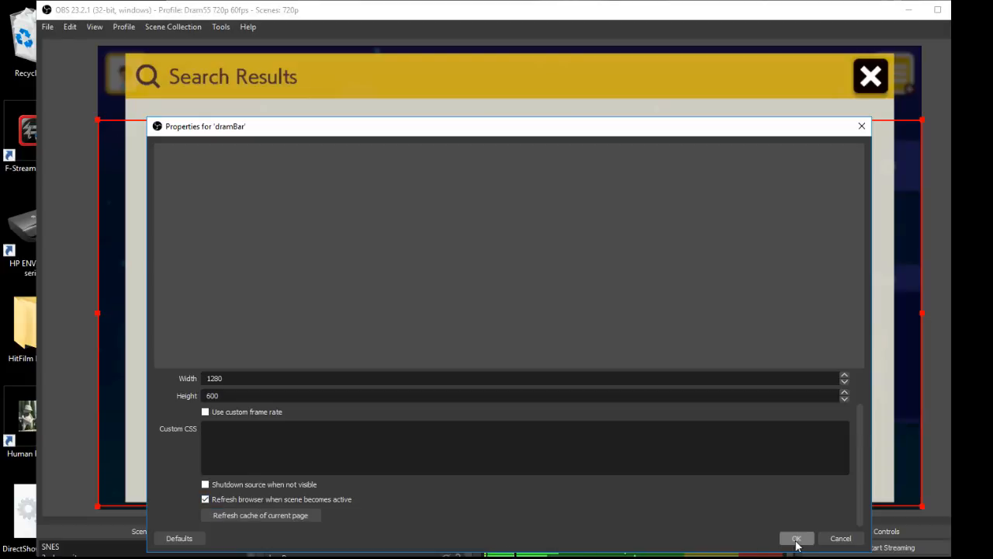
click(801, 538)
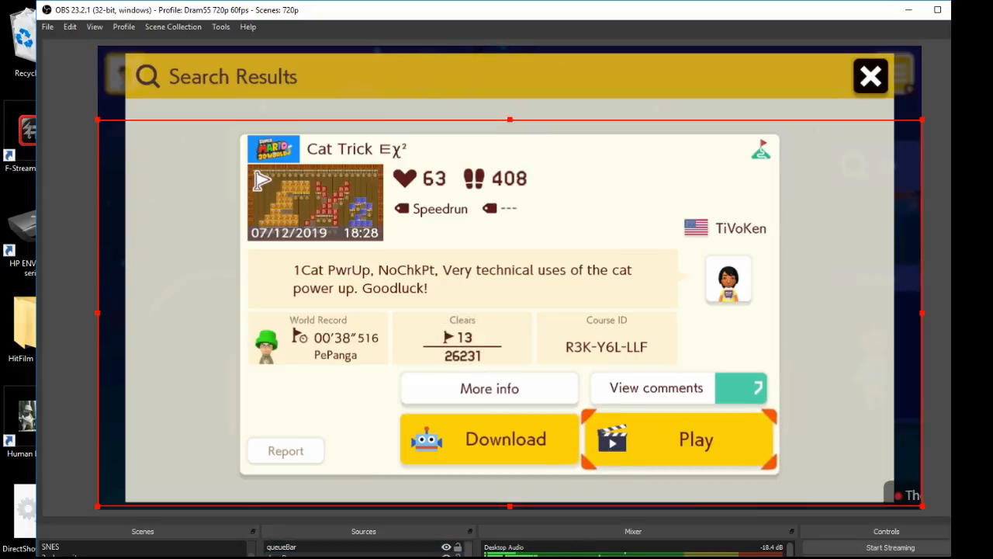
Enable the dramBar browser source so the overlay bar shows above the game capture
click(695, 439)
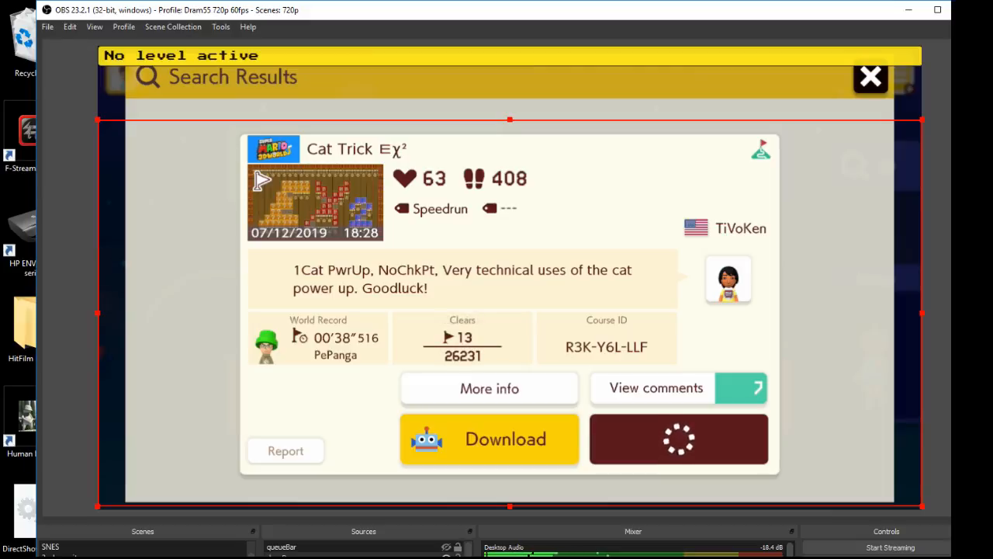
click(489, 439)
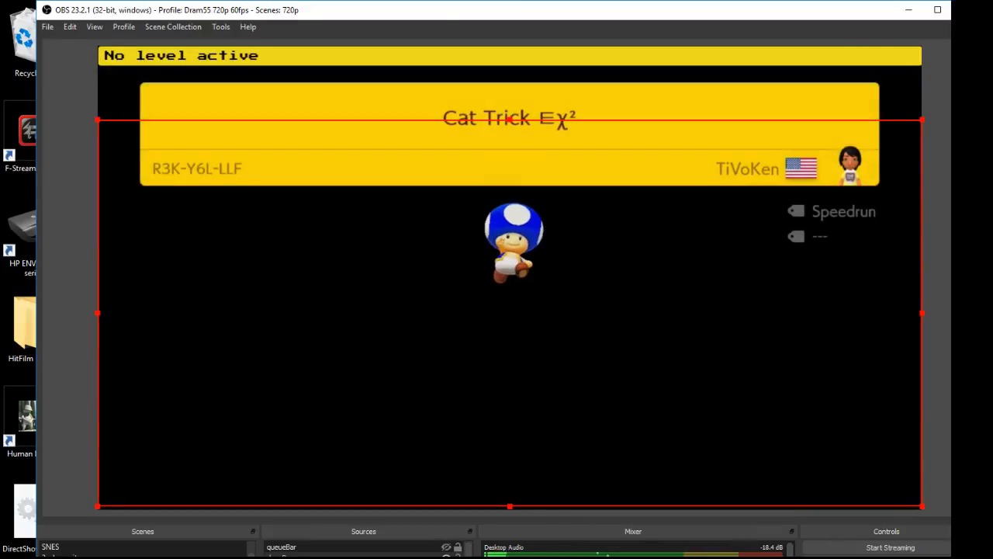